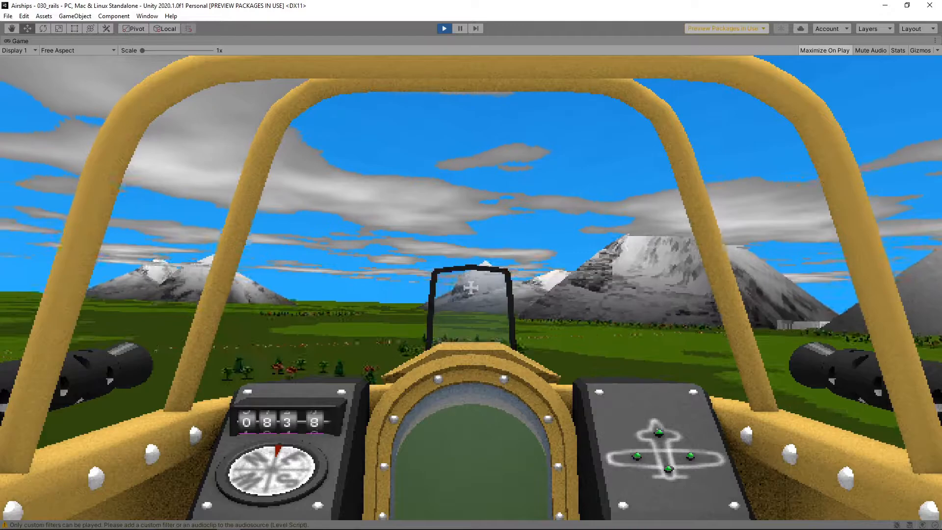
Play the rails level, then run the 010_tutorial scene showing the cockpit yaw-control instruction
click(444, 29)
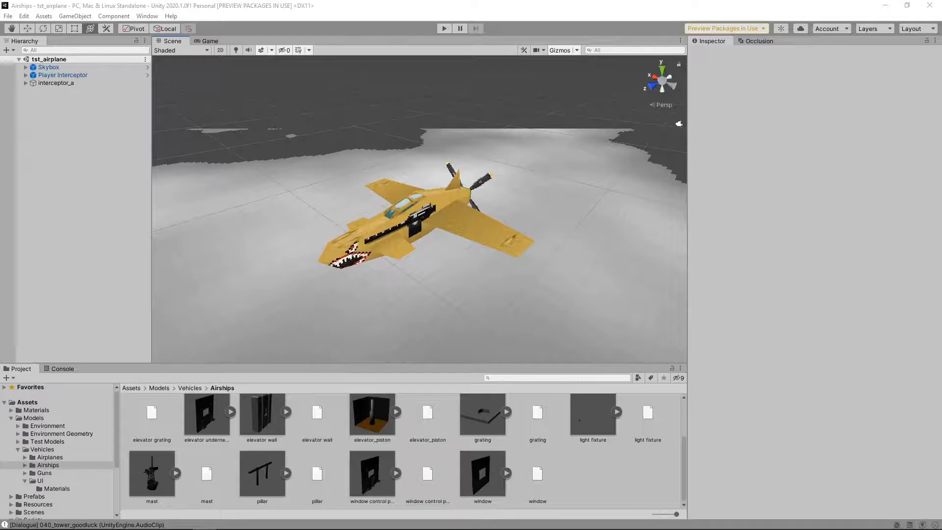
click(443, 28)
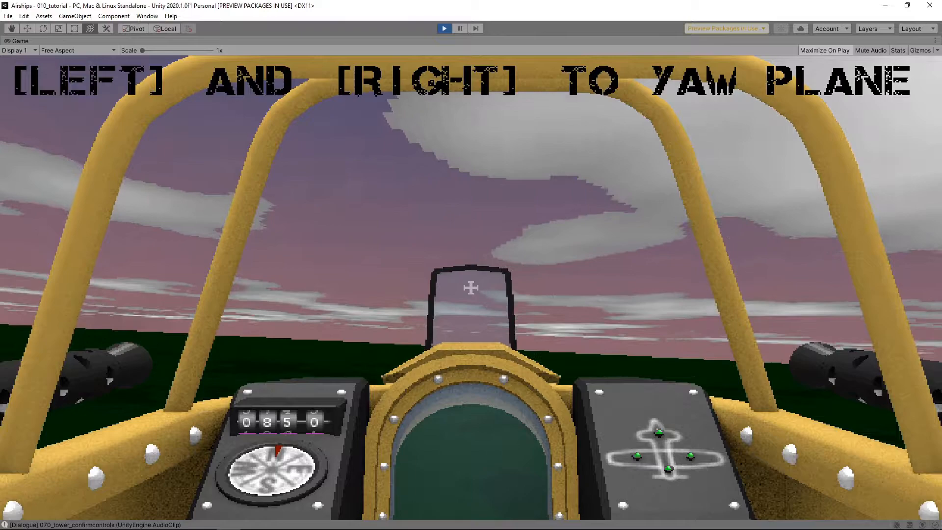